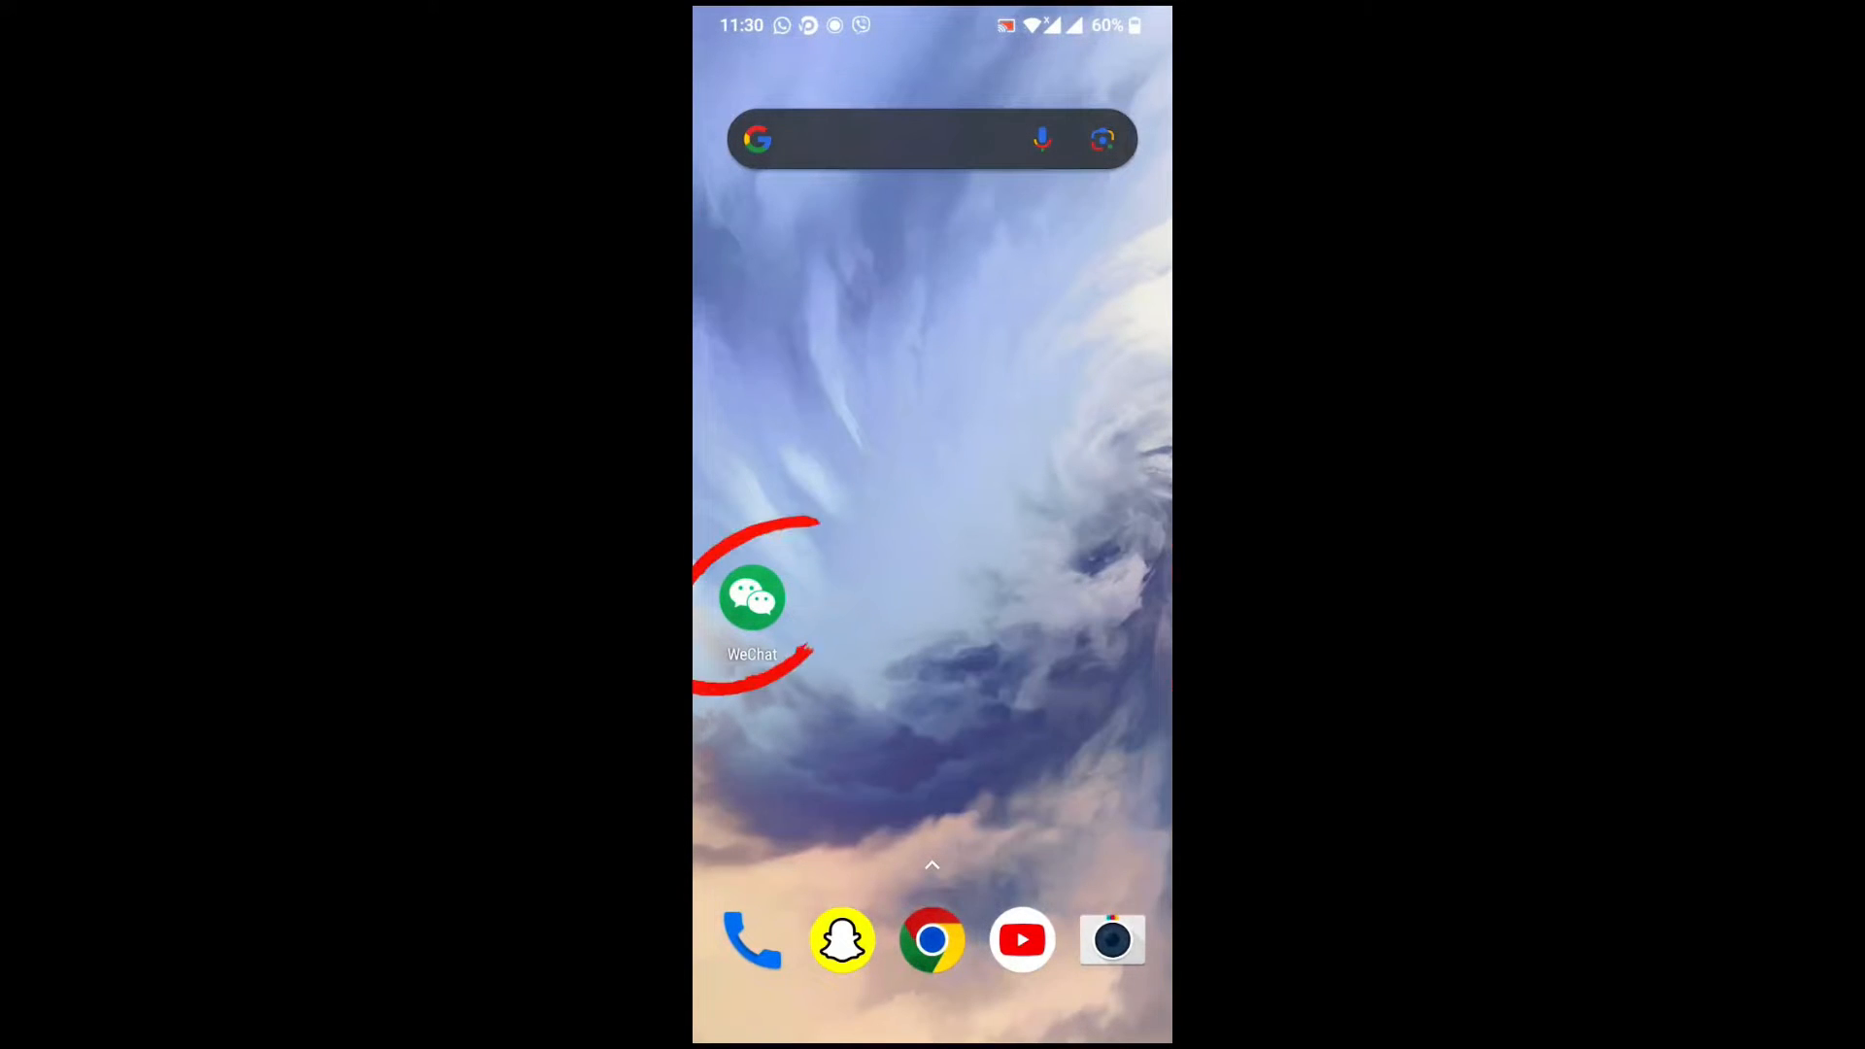
# Launch WeChat and go to the Me profile page.
pyautogui.click(751, 598)
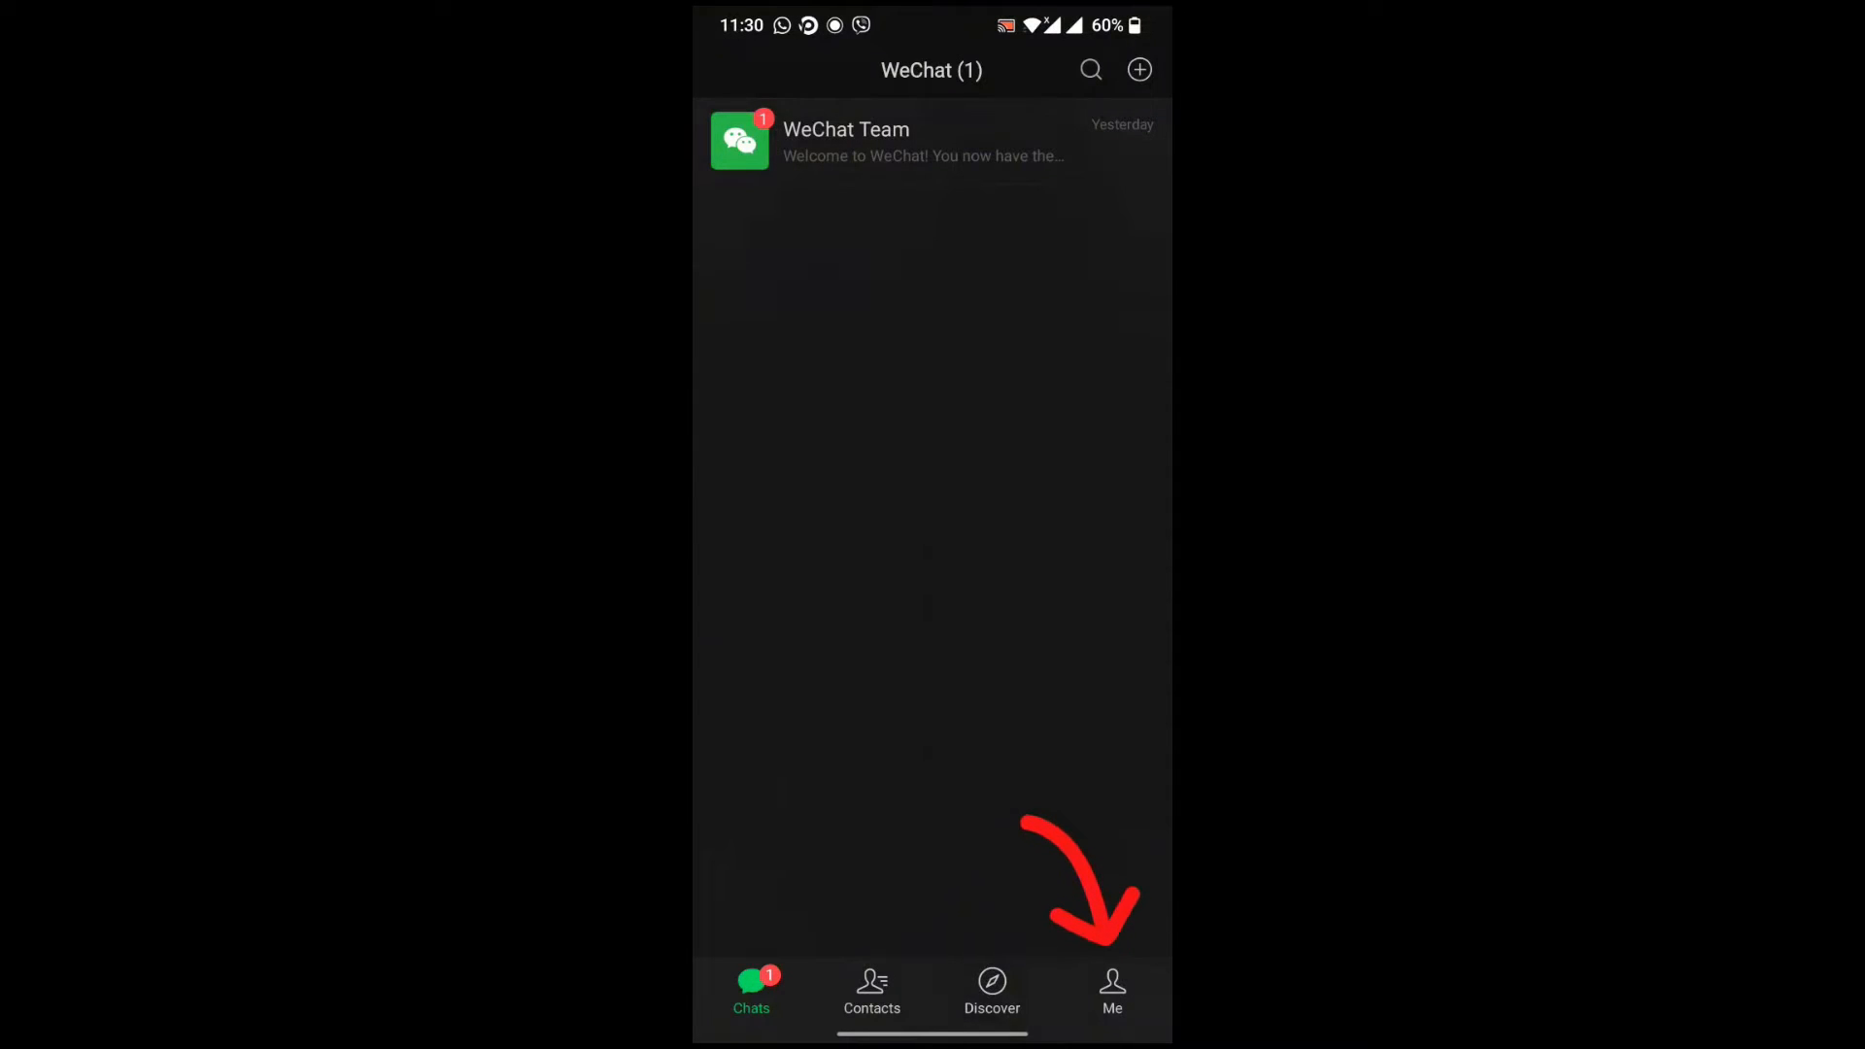
pyautogui.click(1112, 993)
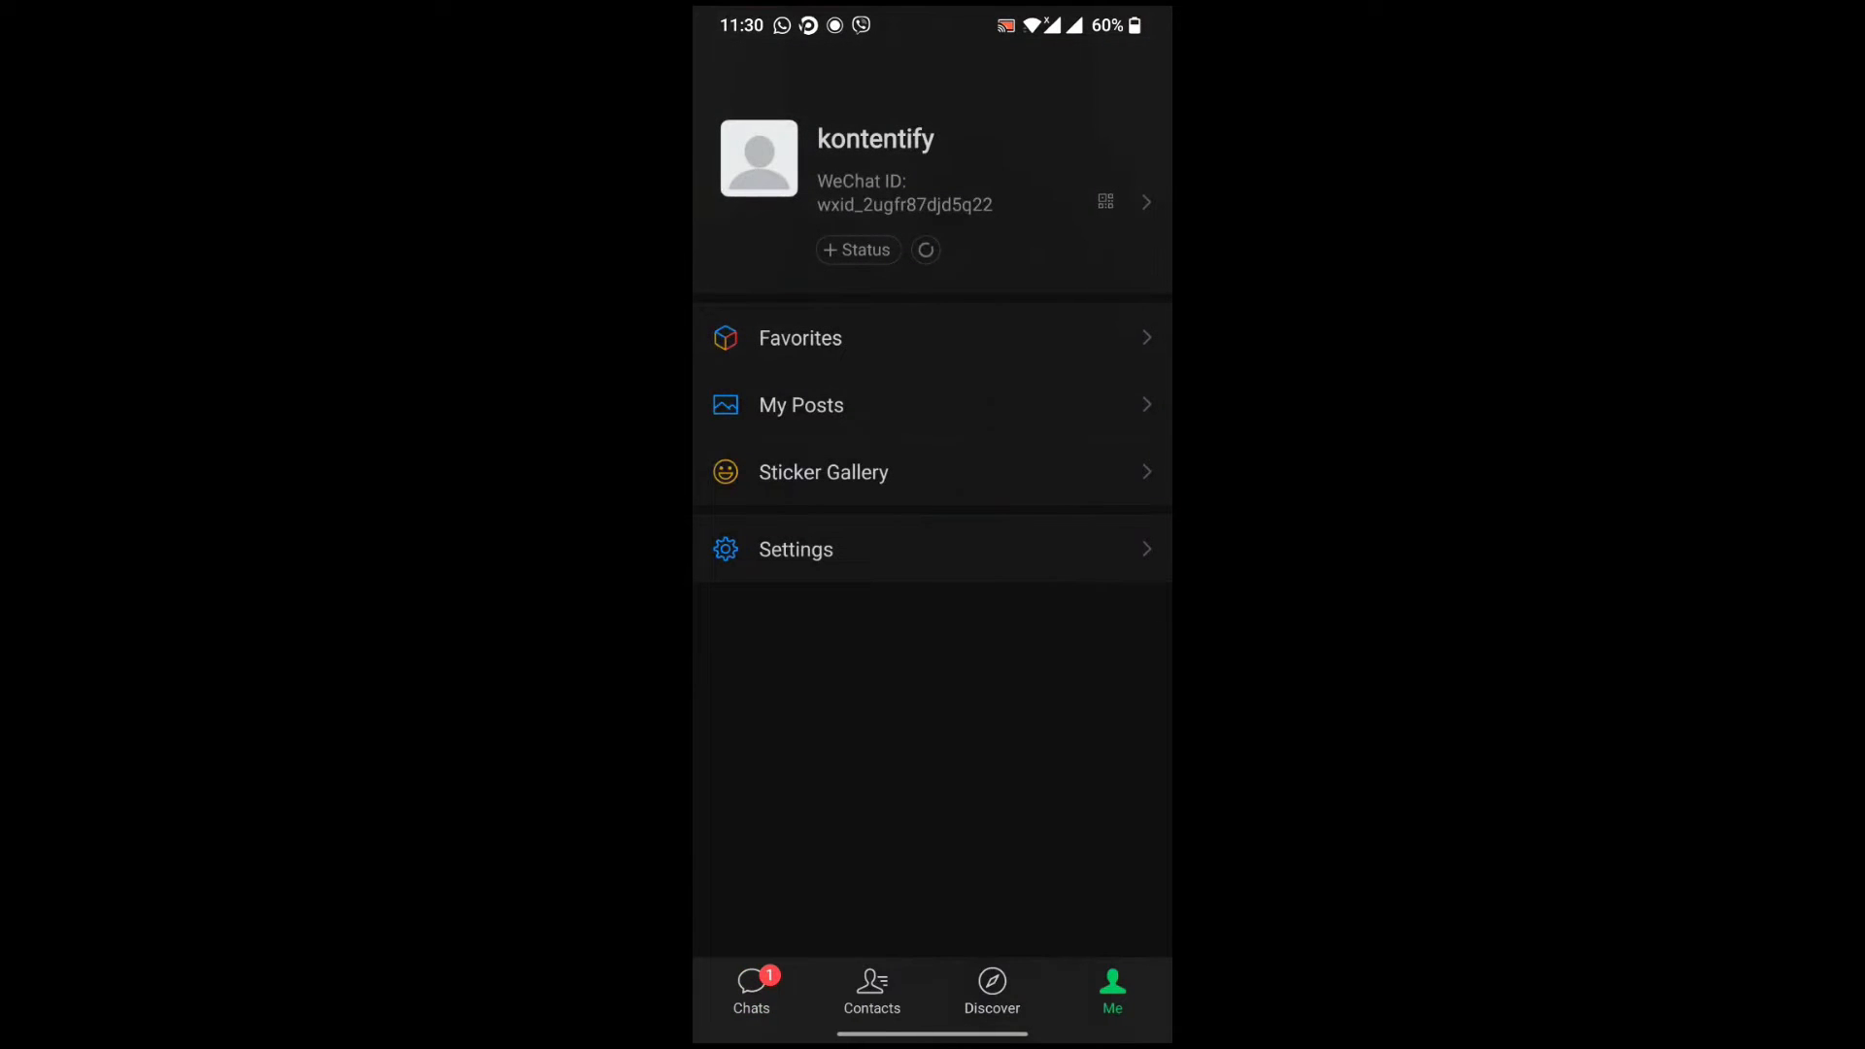
# Navigate from Settings through Account Security to the WeChat Security Center.
pyautogui.click(794, 548)
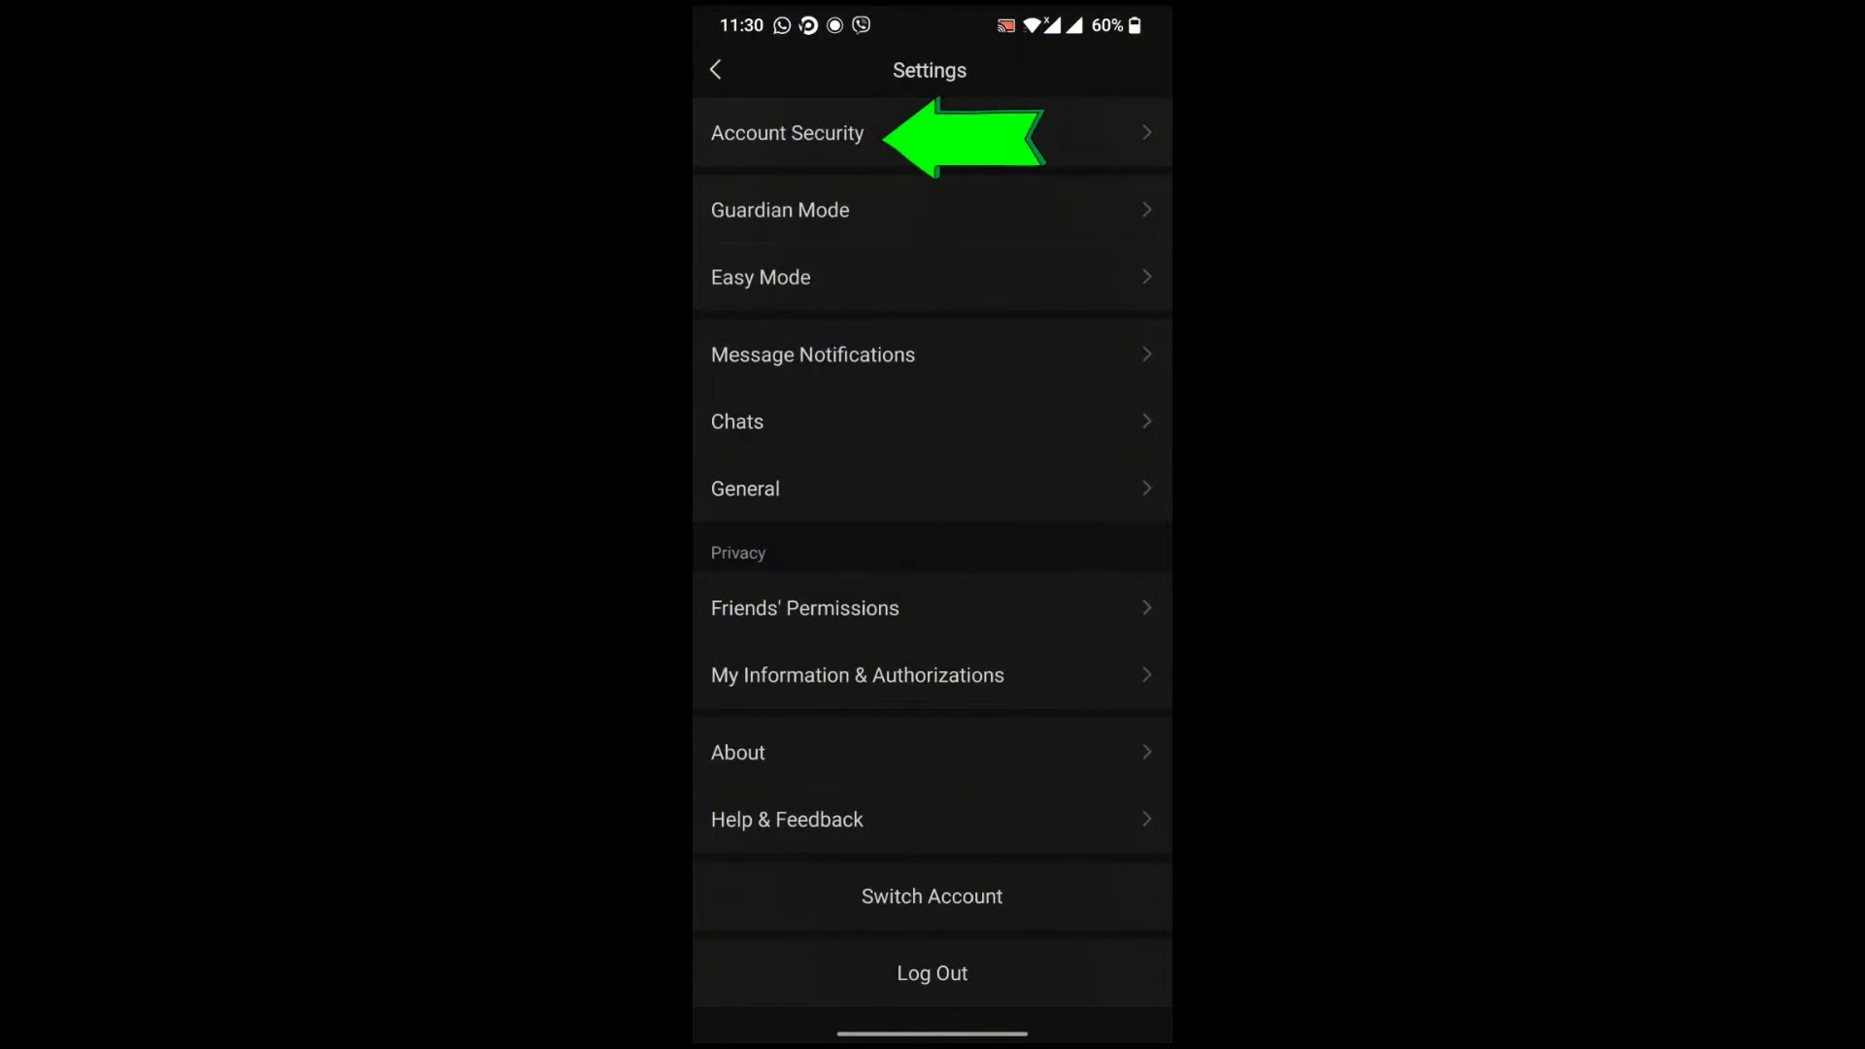
pyautogui.click(786, 132)
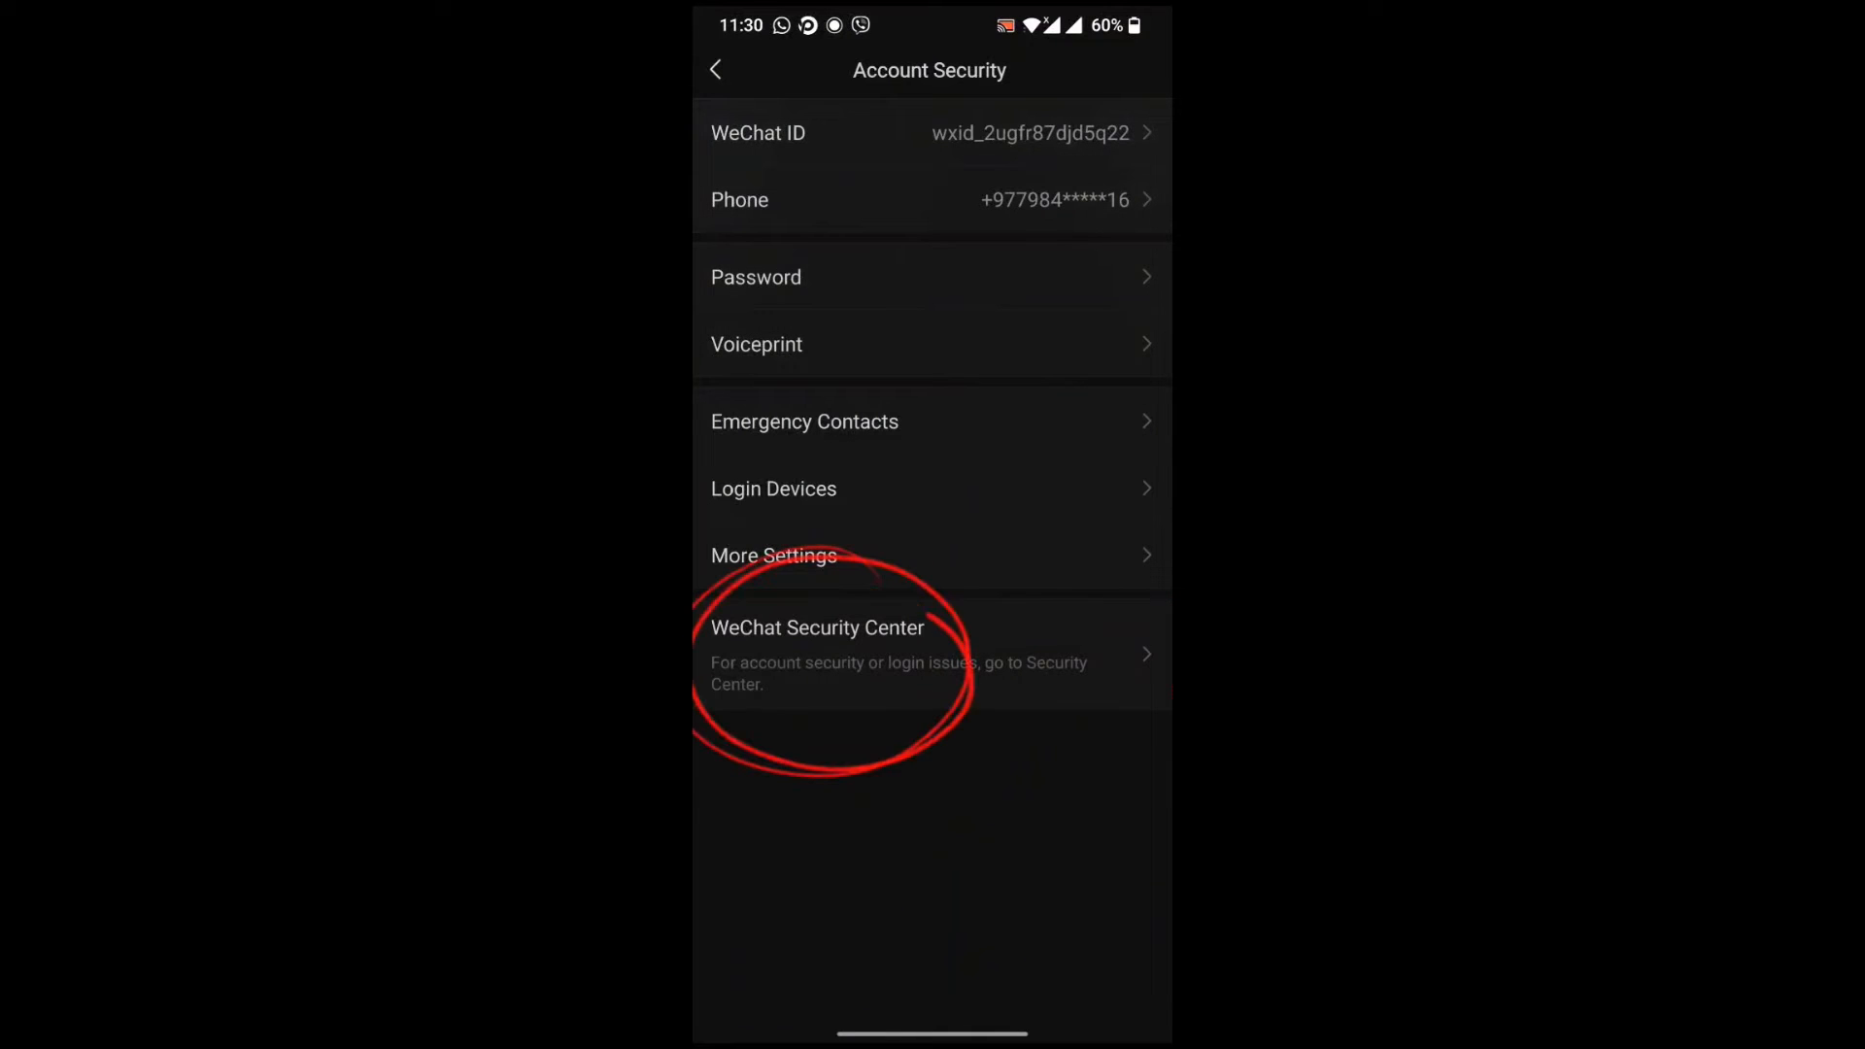
pyautogui.click(932, 642)
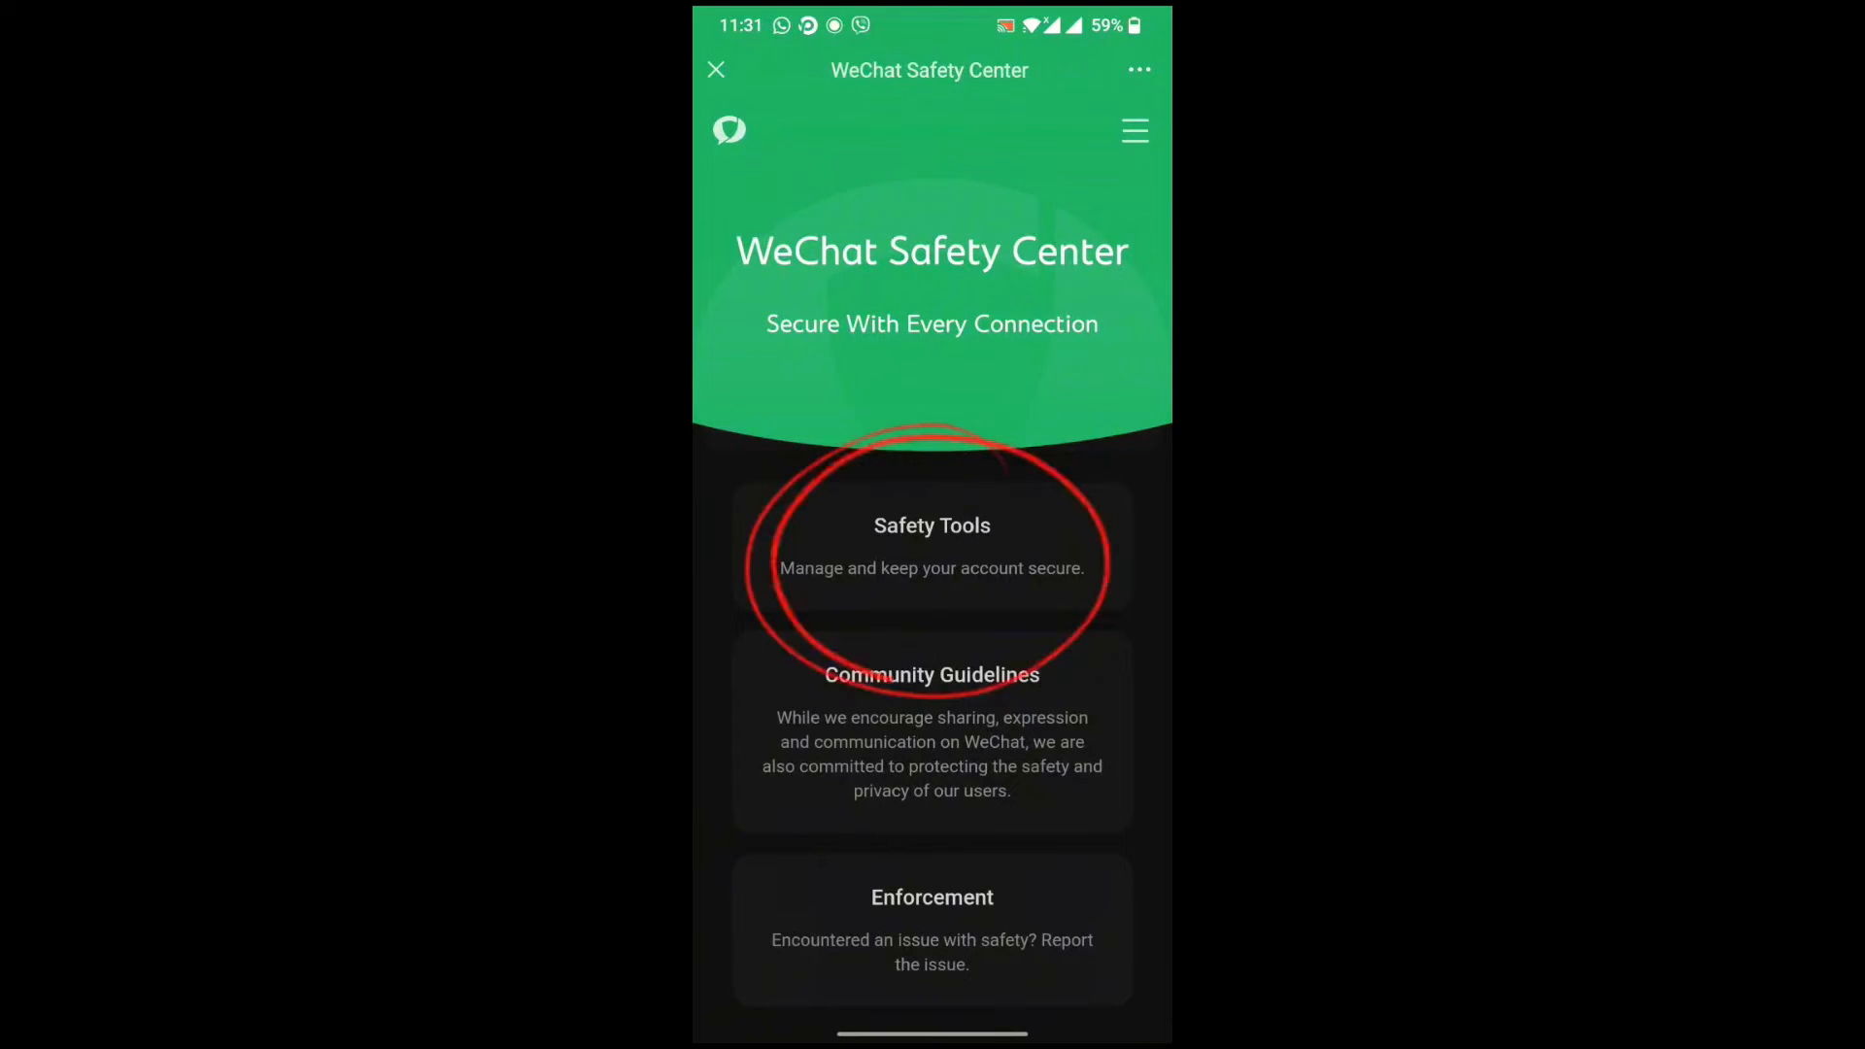
# Open Safety Tools and start Account Cancellation.
pyautogui.click(932, 546)
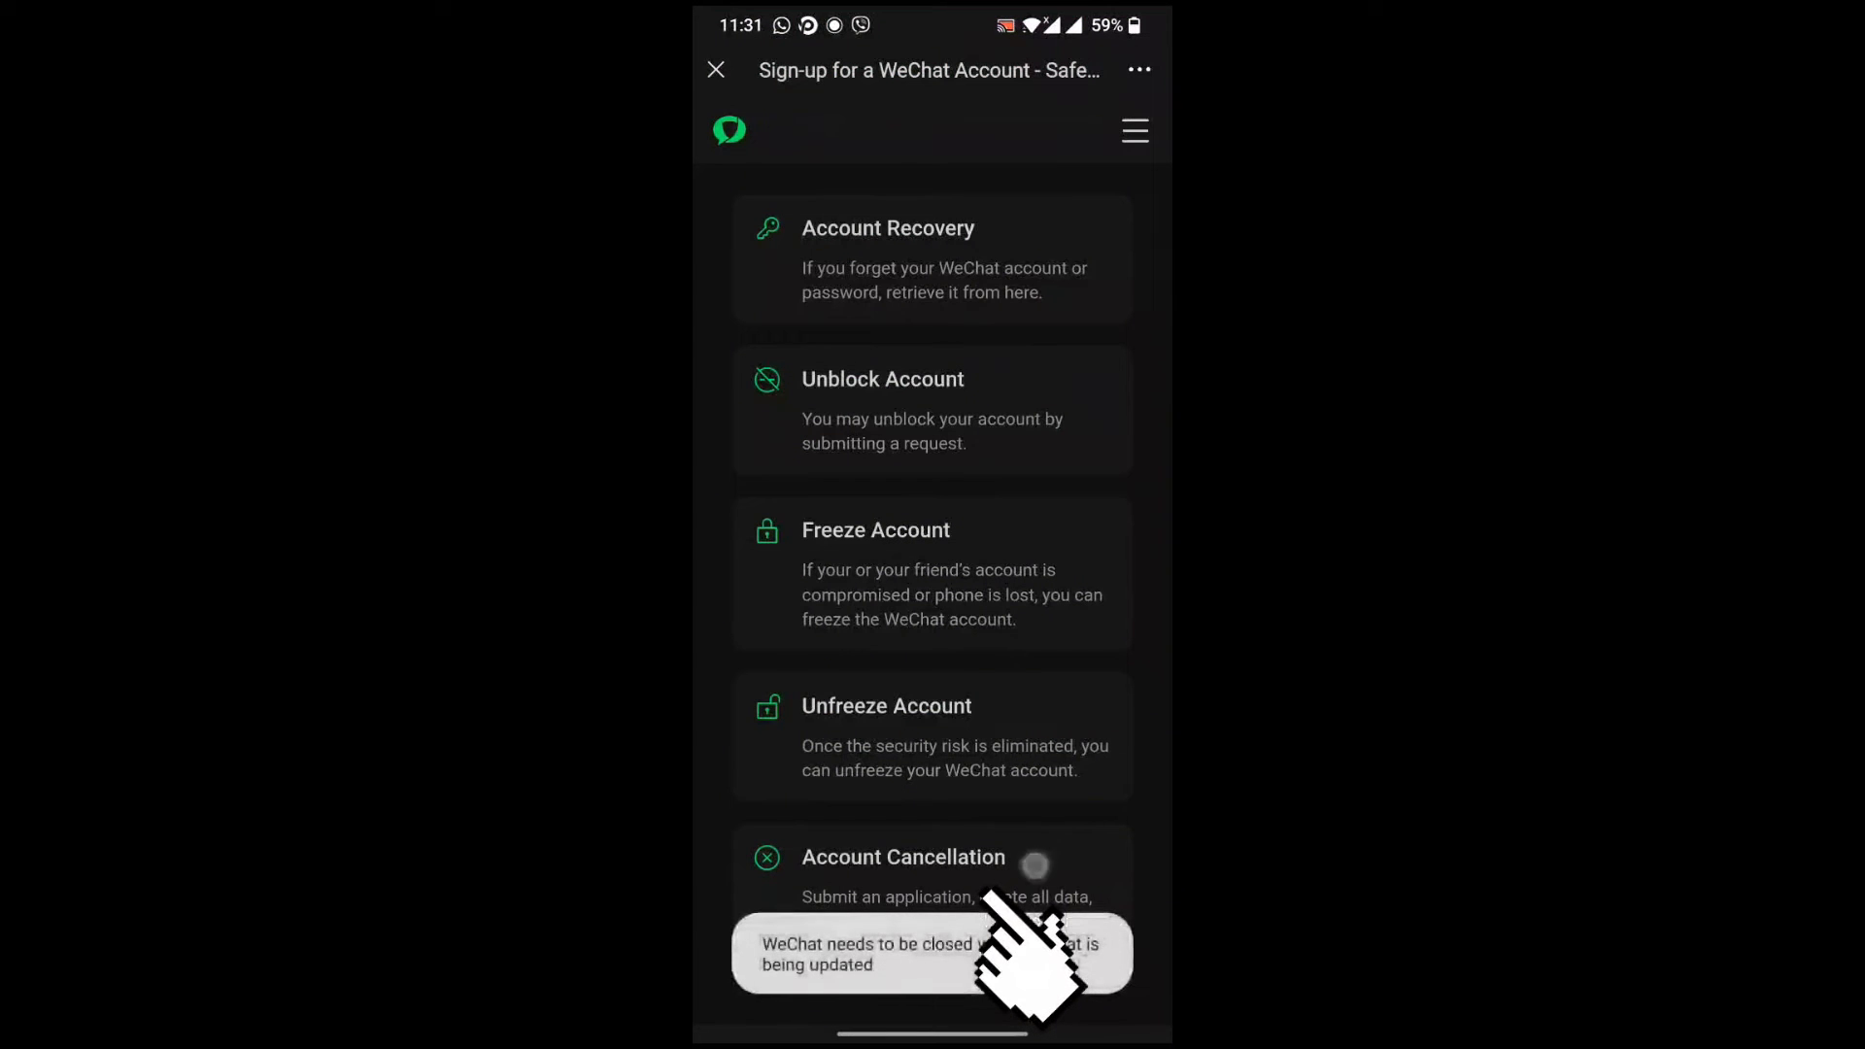
pyautogui.click(902, 857)
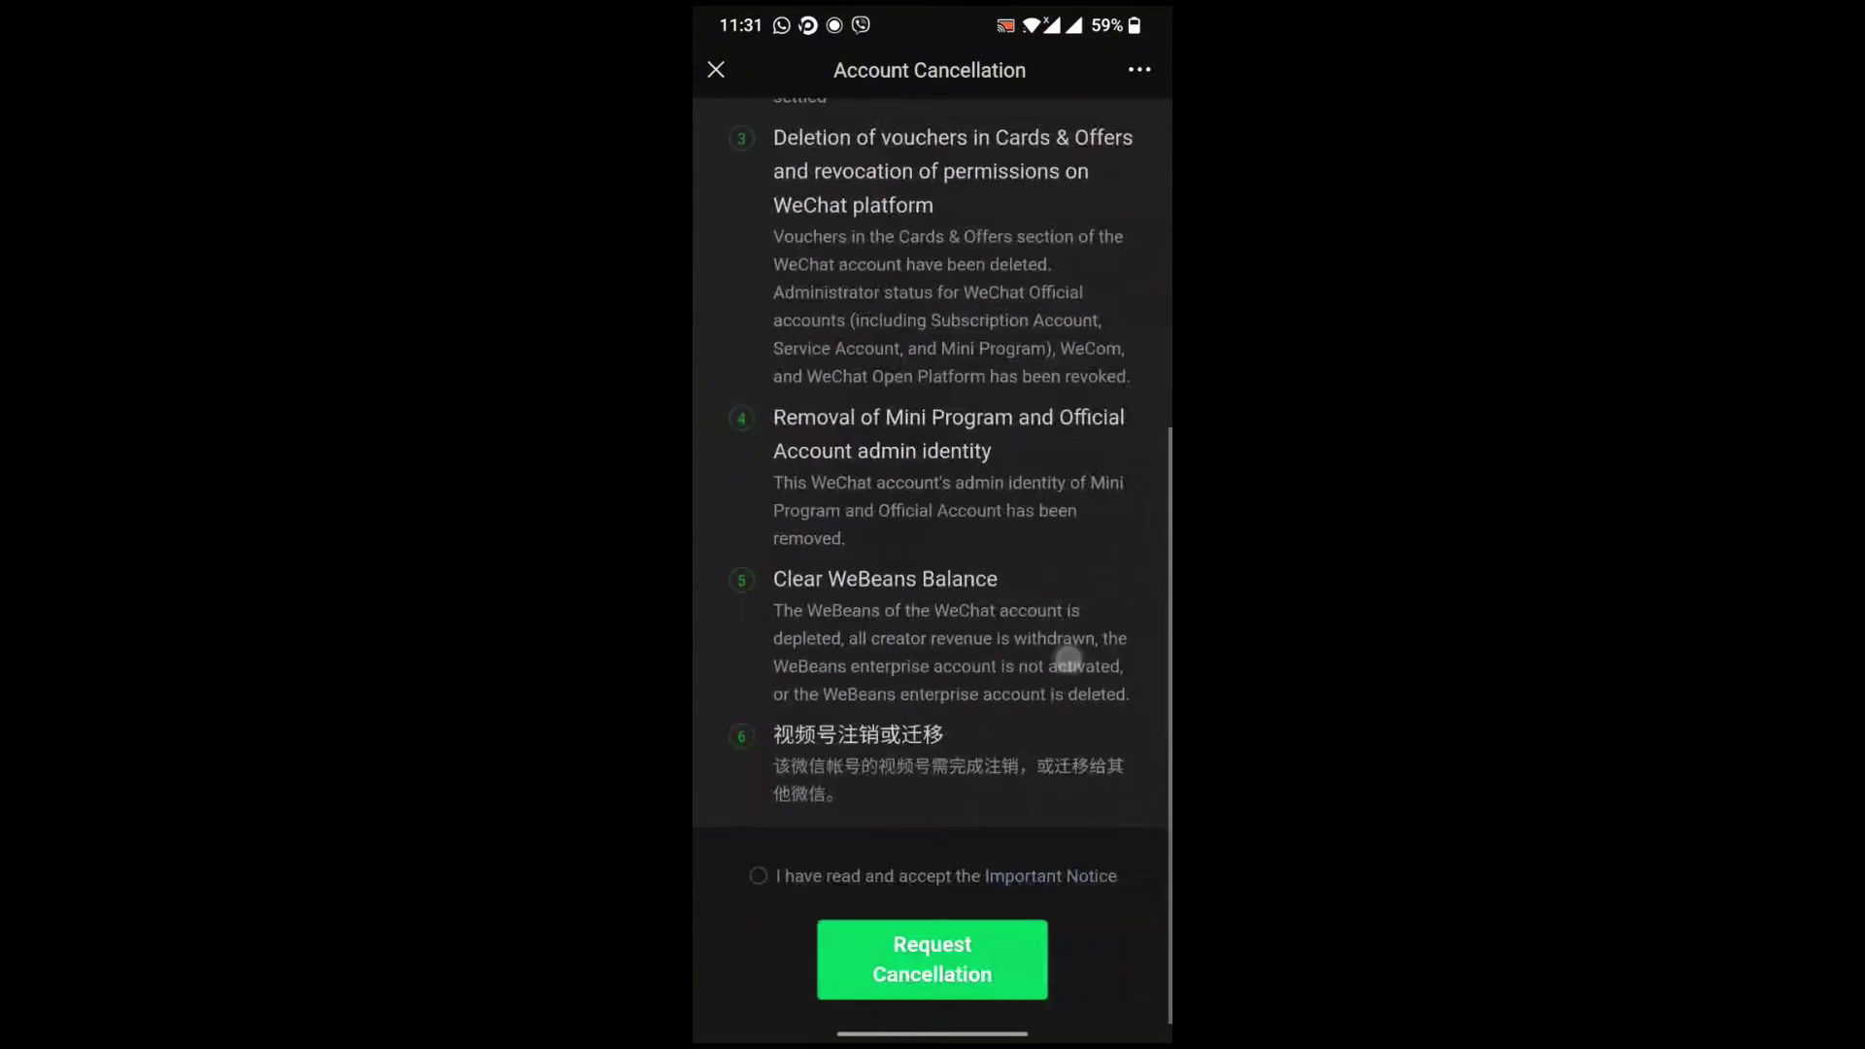
# Accept the Important Notice and submit the cancellation request.
pyautogui.click(758, 875)
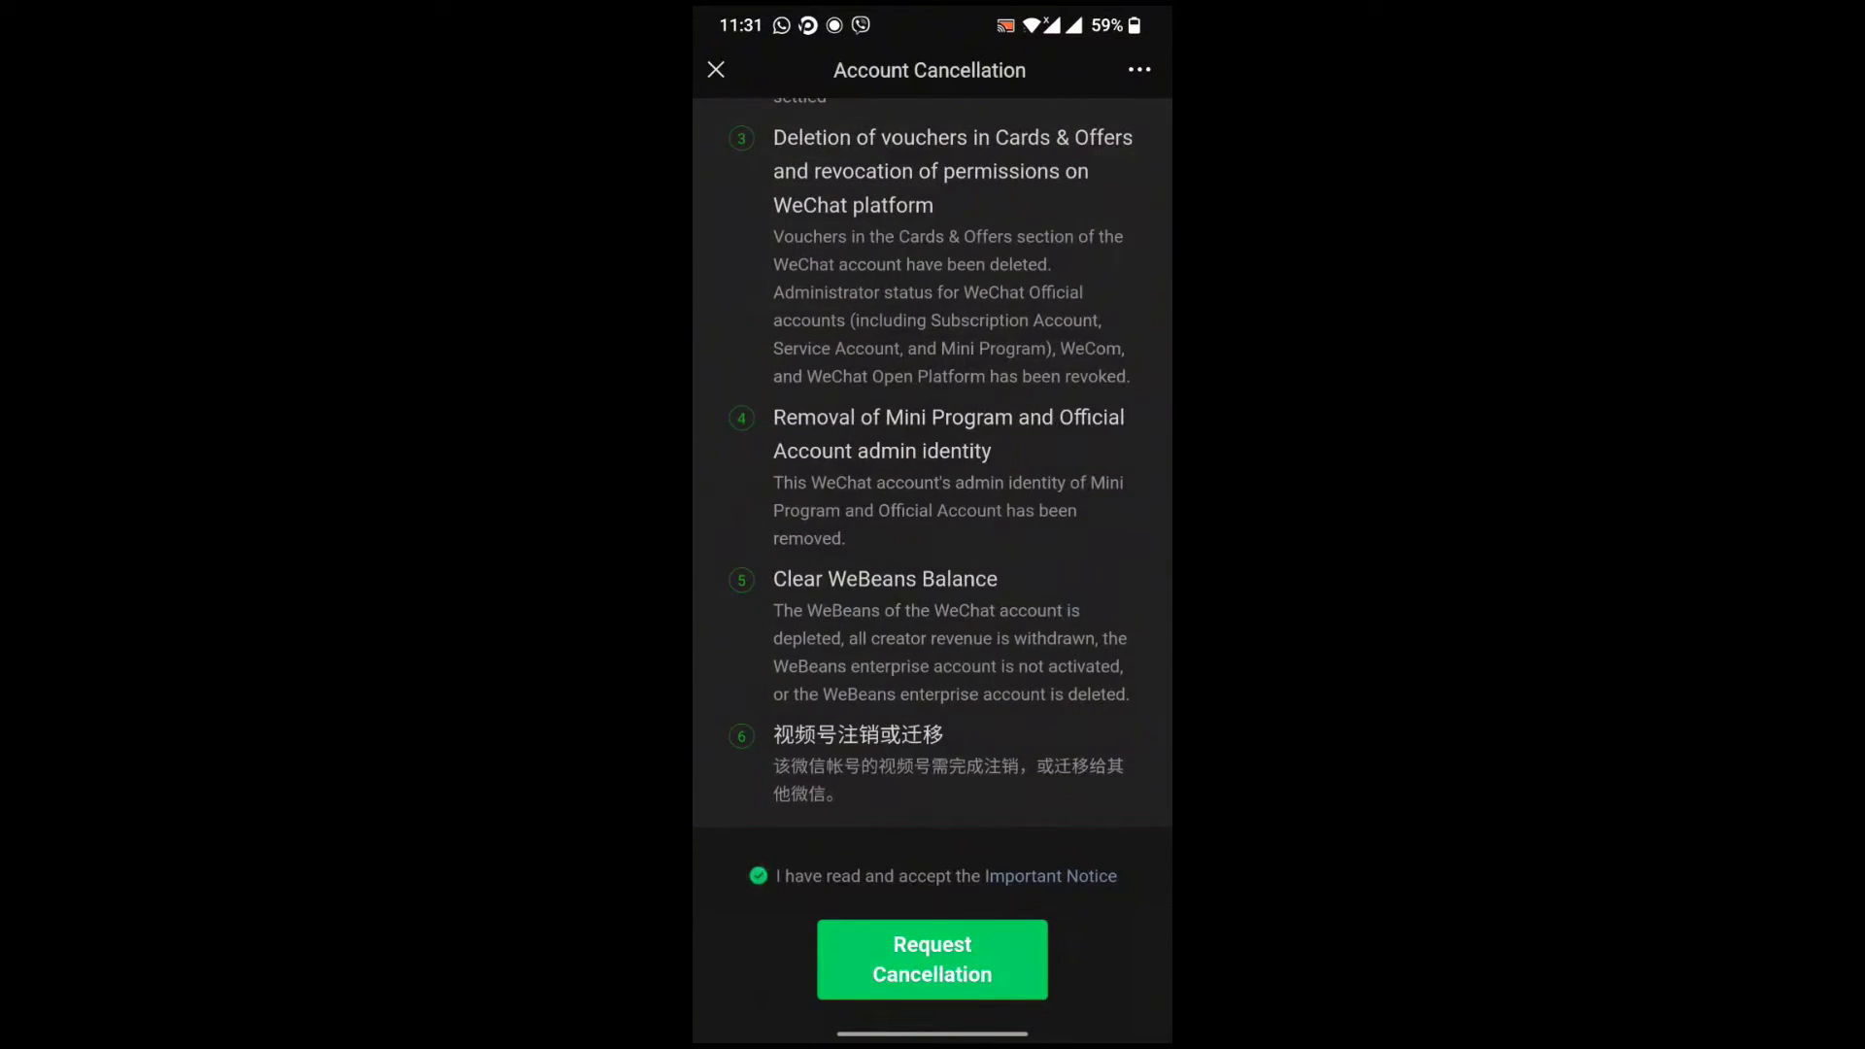
pyautogui.click(932, 959)
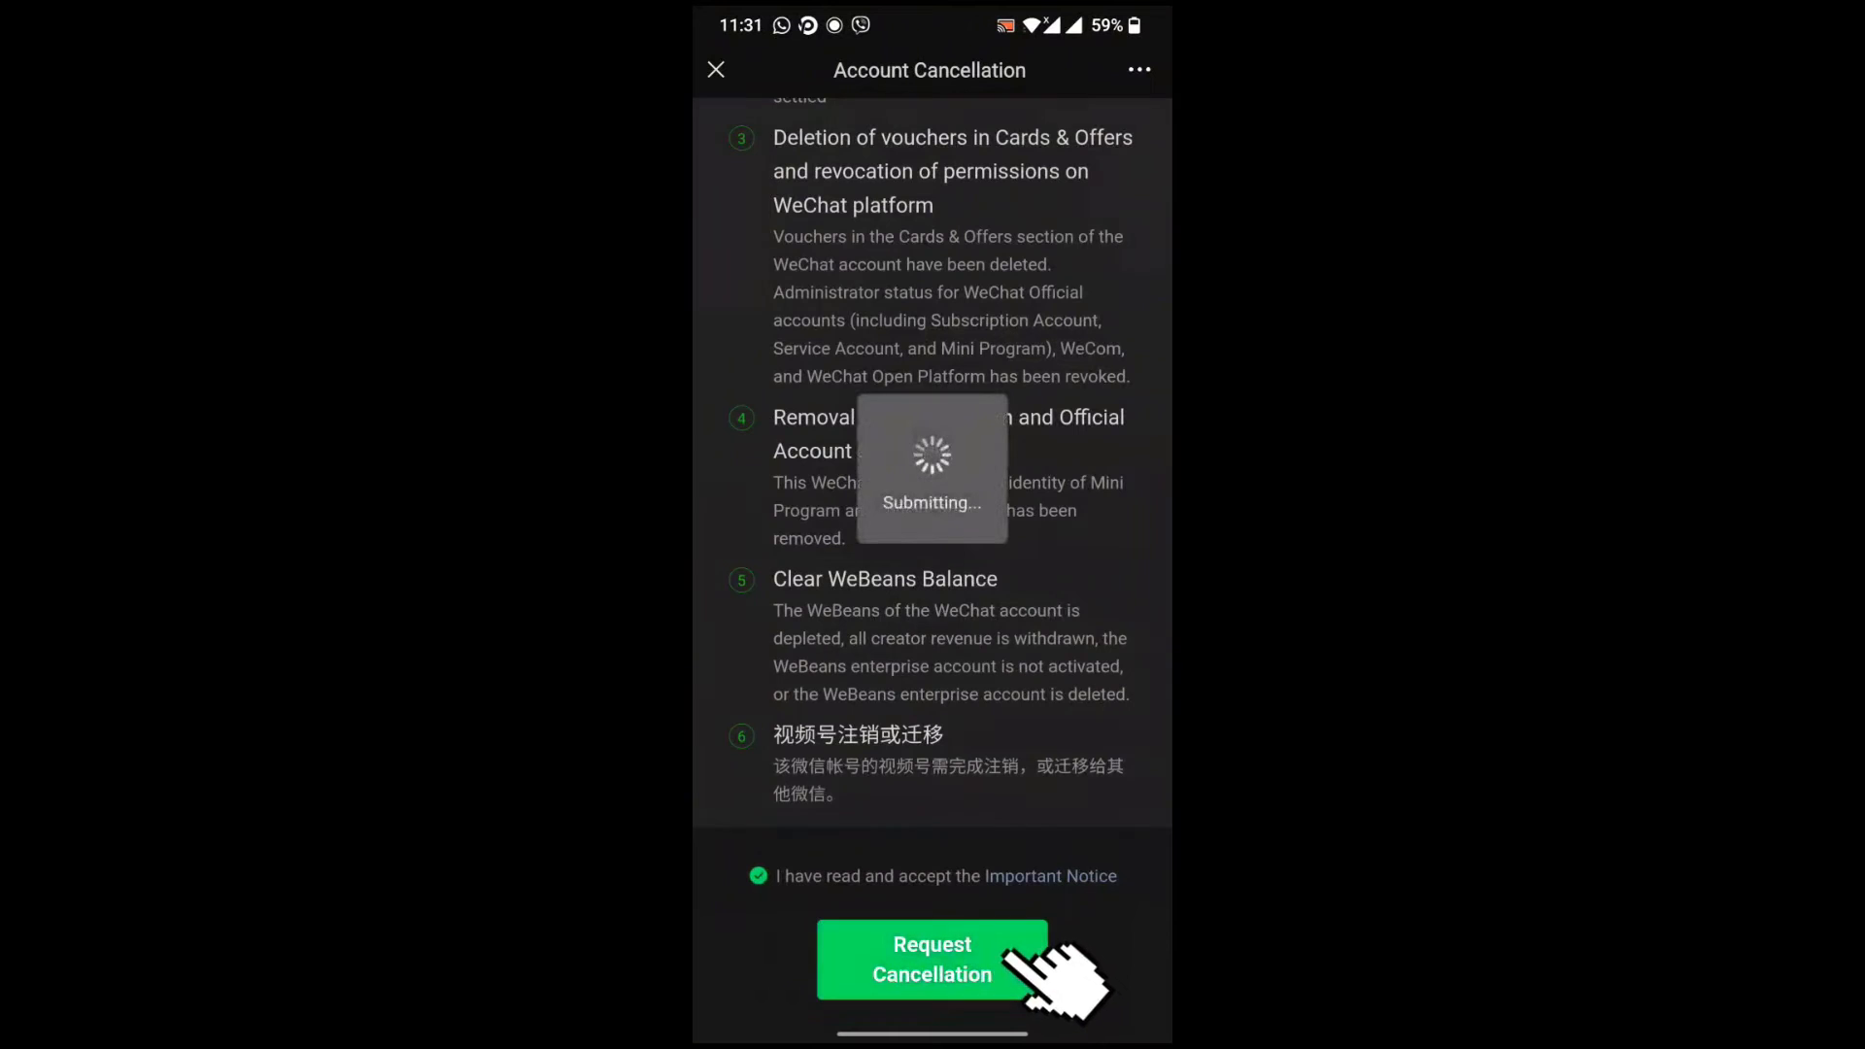
pyautogui.click(931, 958)
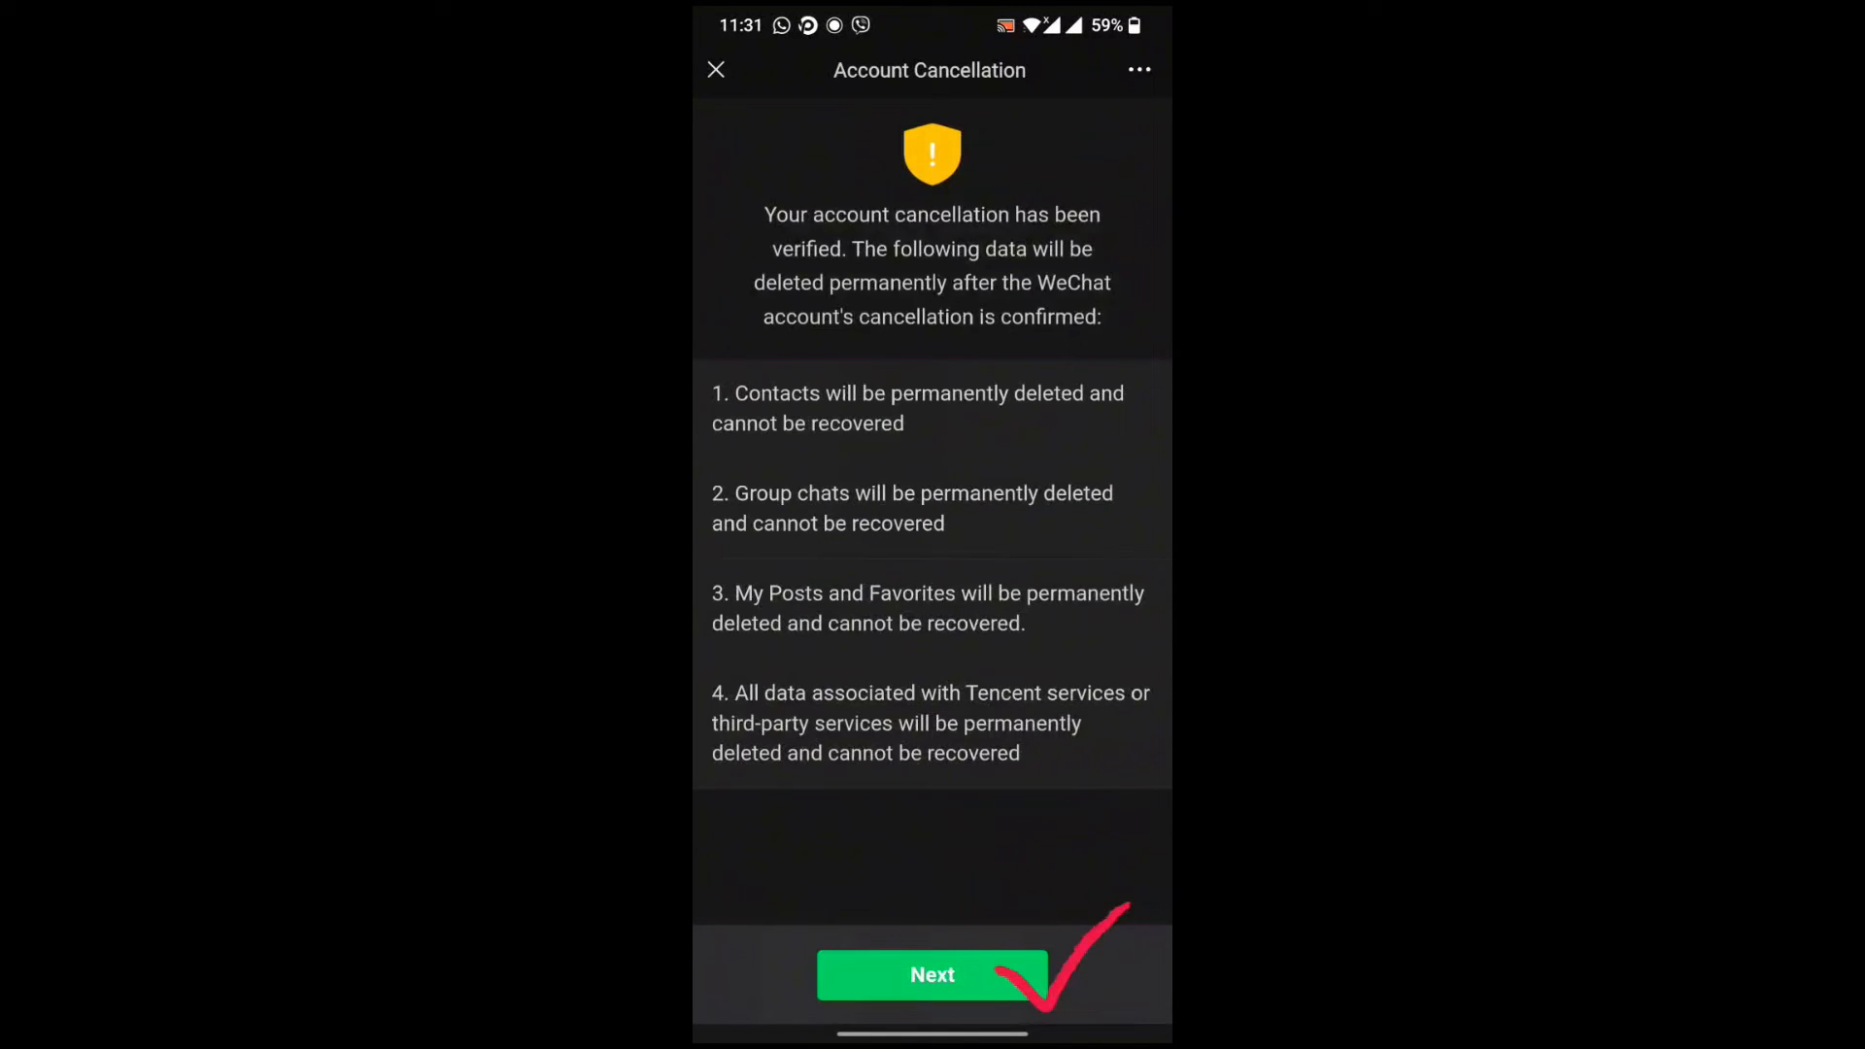
# Continue past the data-deletion warning and review the irreversible-cancellation notice.
pyautogui.click(931, 974)
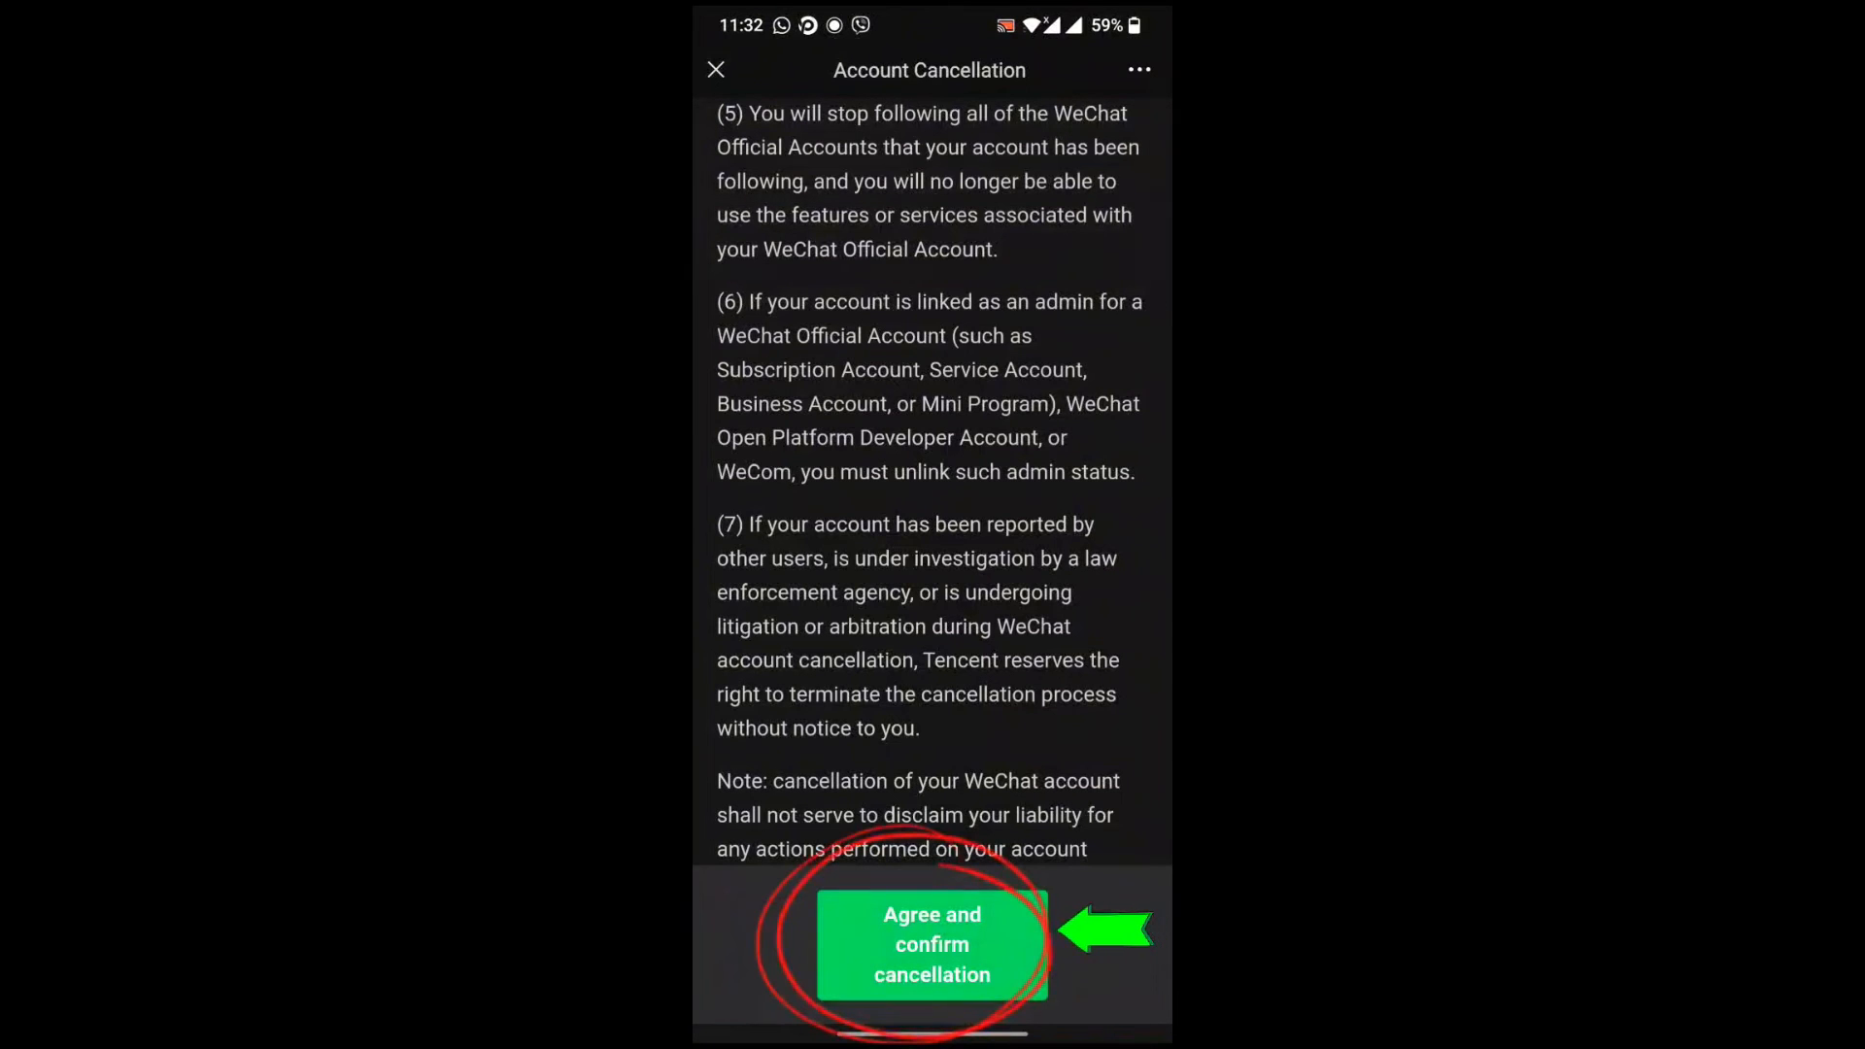
pyautogui.scroll(3)
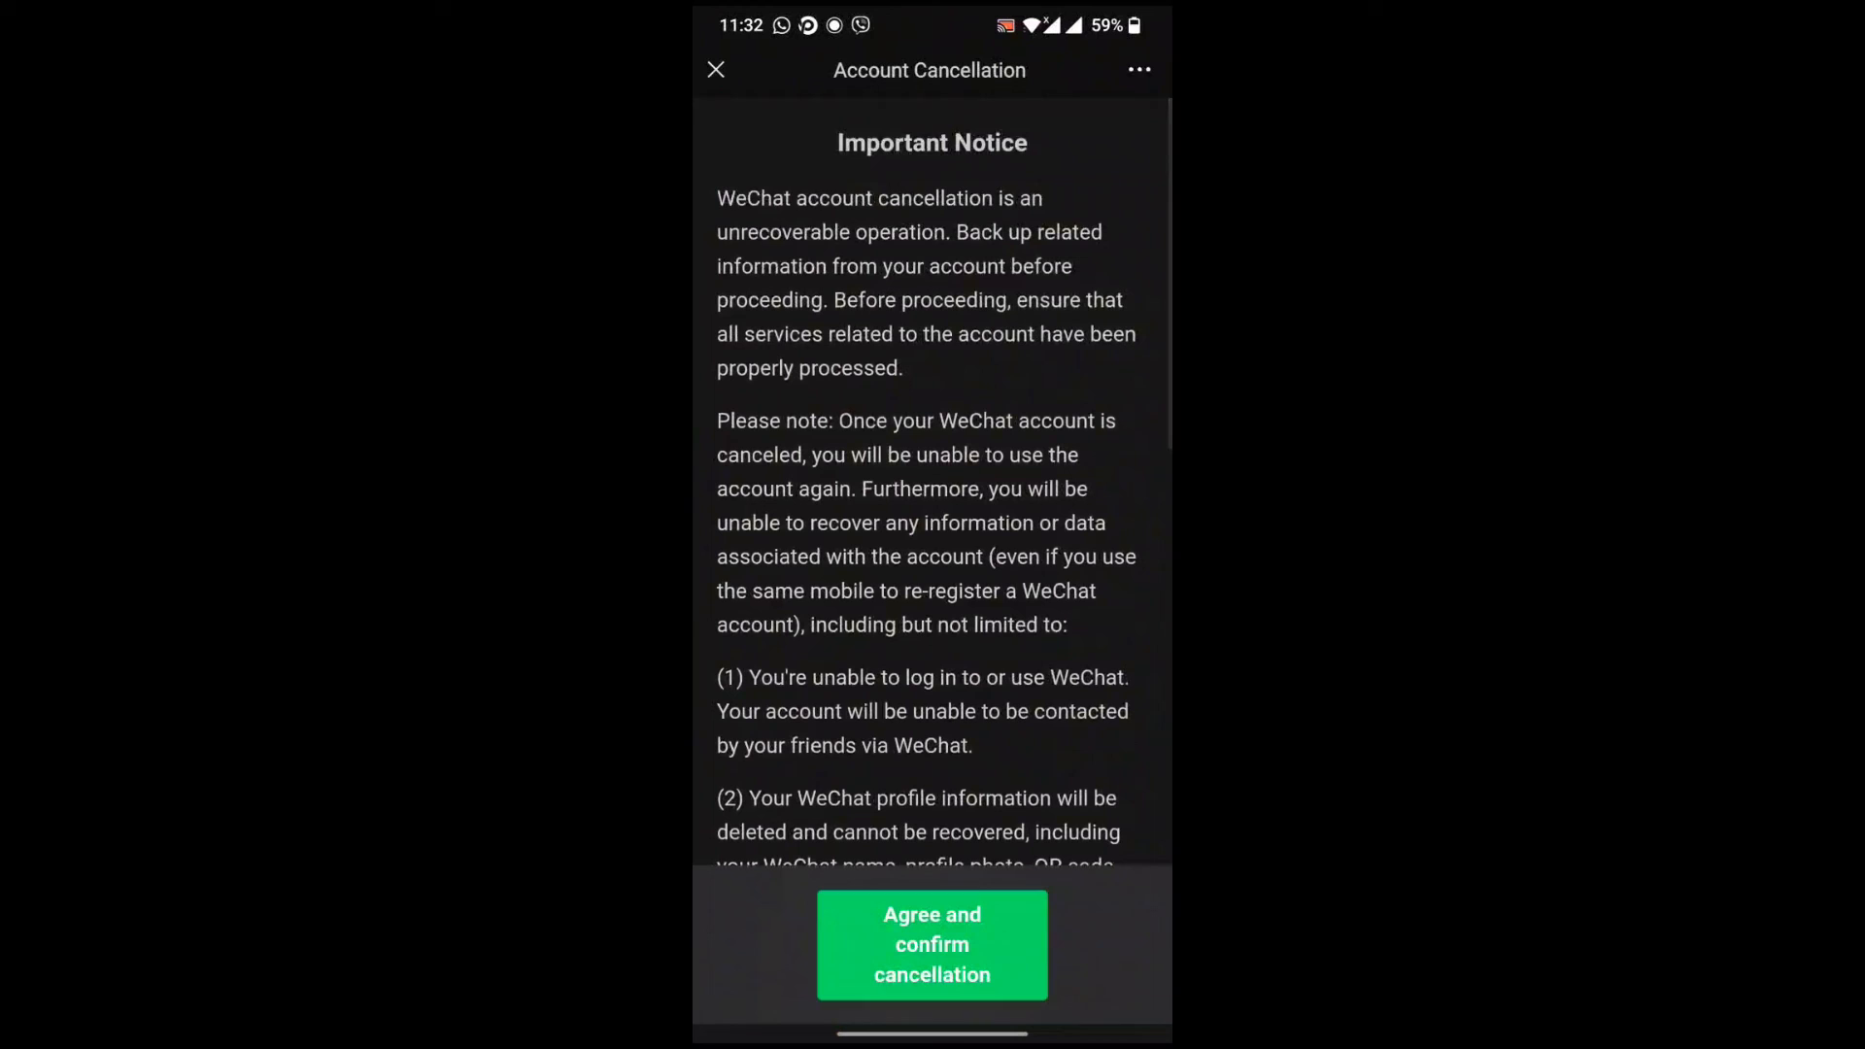